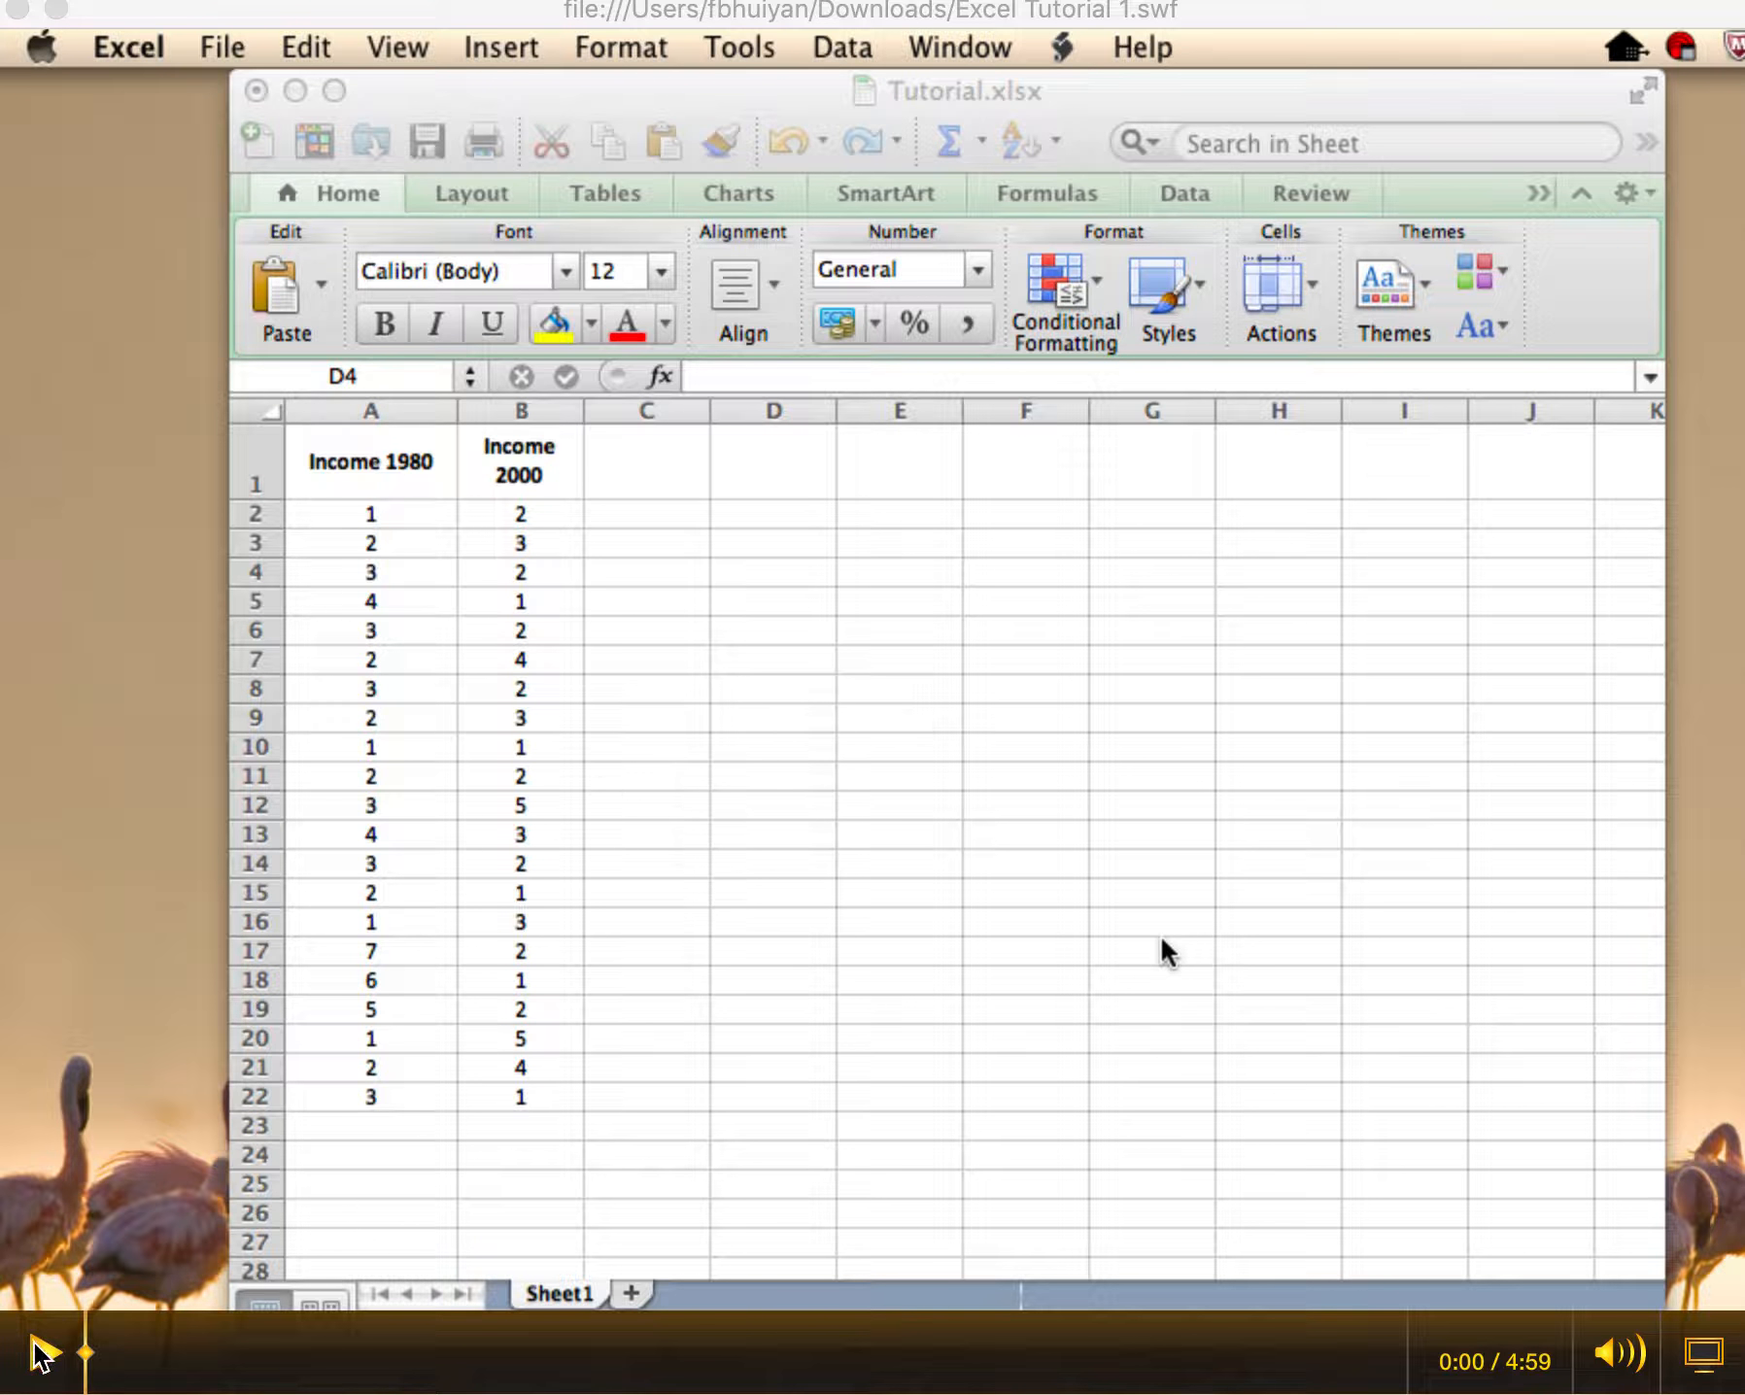
Add a Mean row giving the Income 1980 average 2.857142857 via =AVERAGE(B3:B23)
left_click(41, 1355)
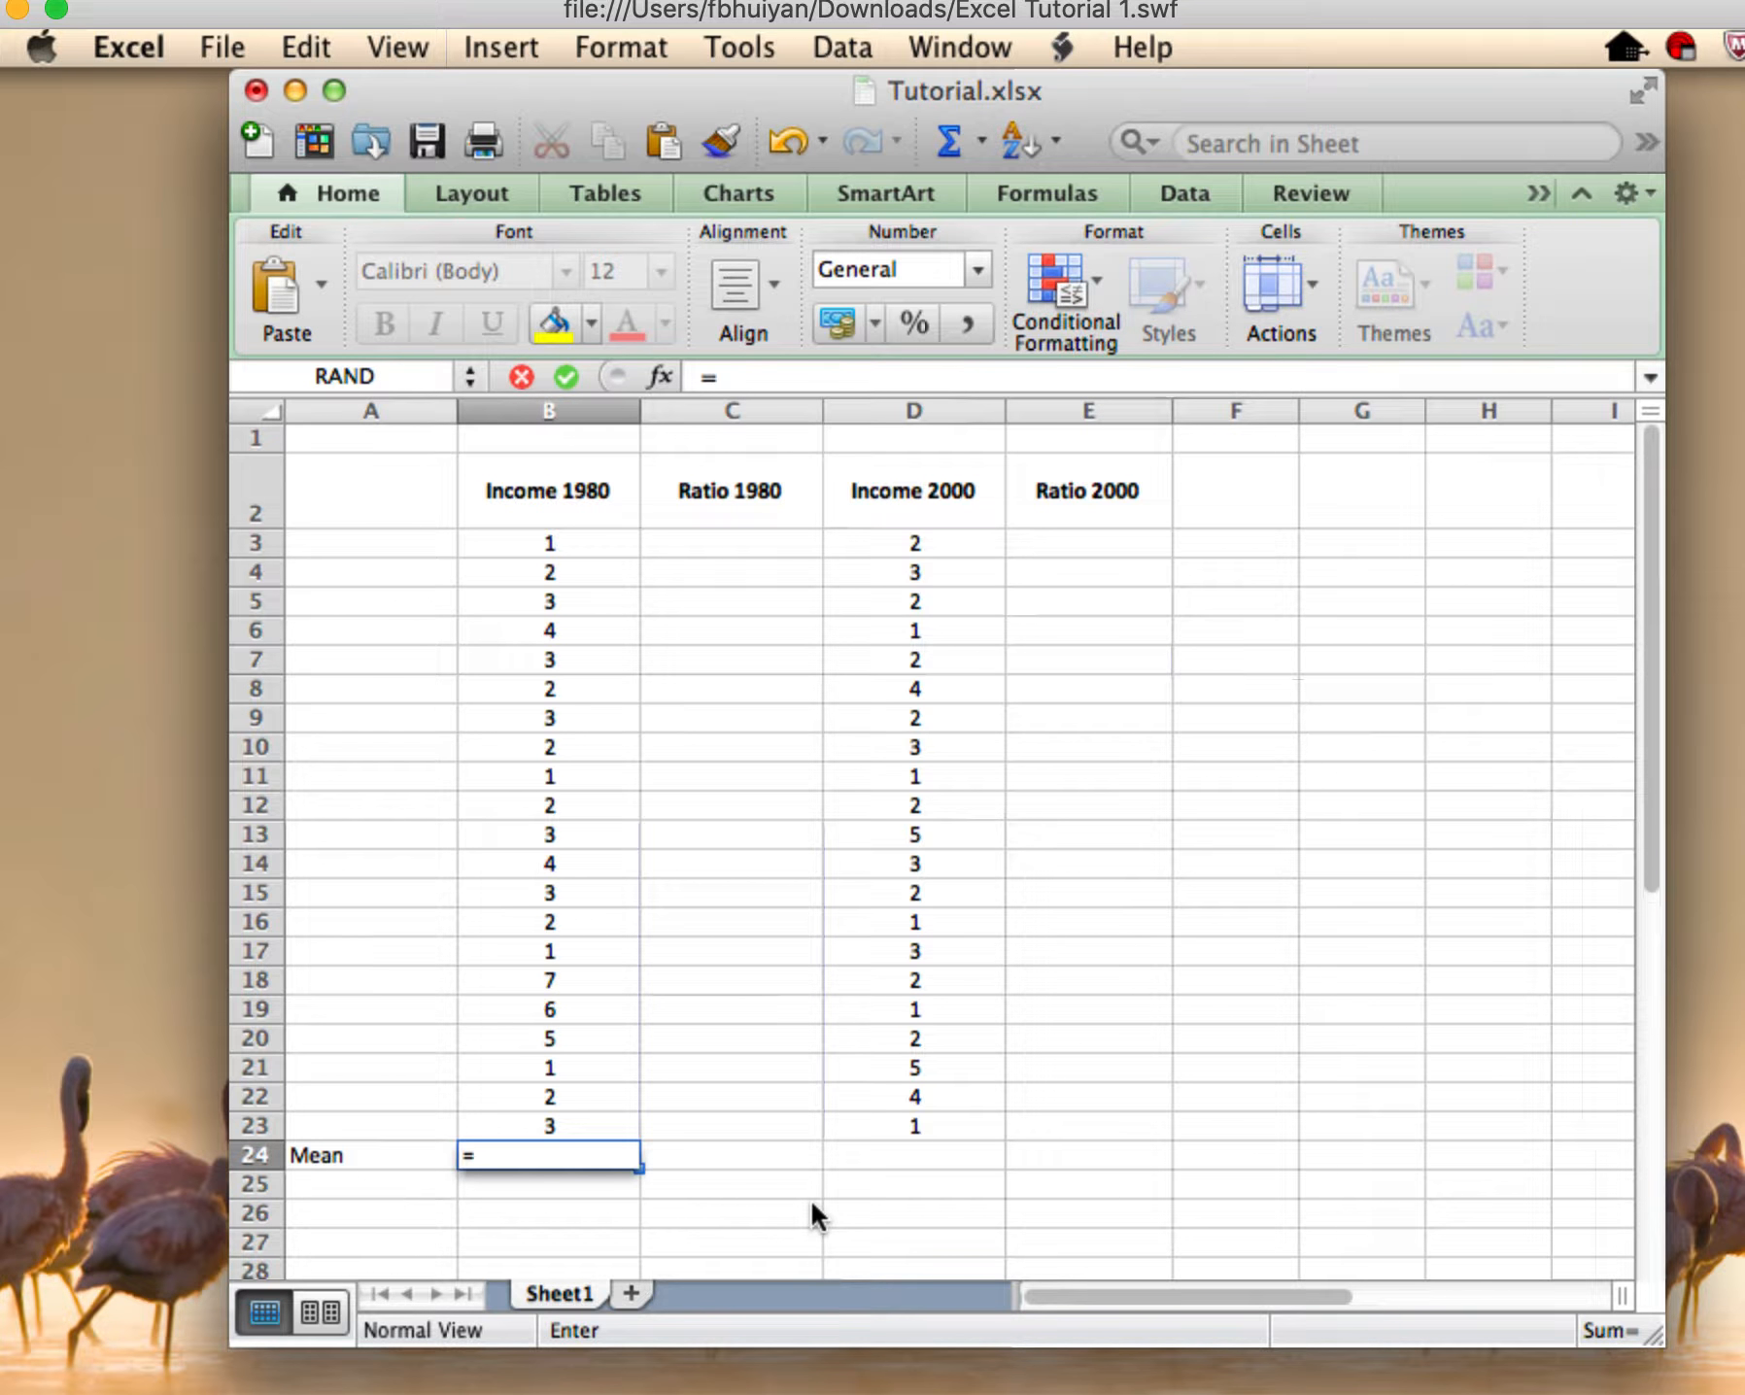
type("an")
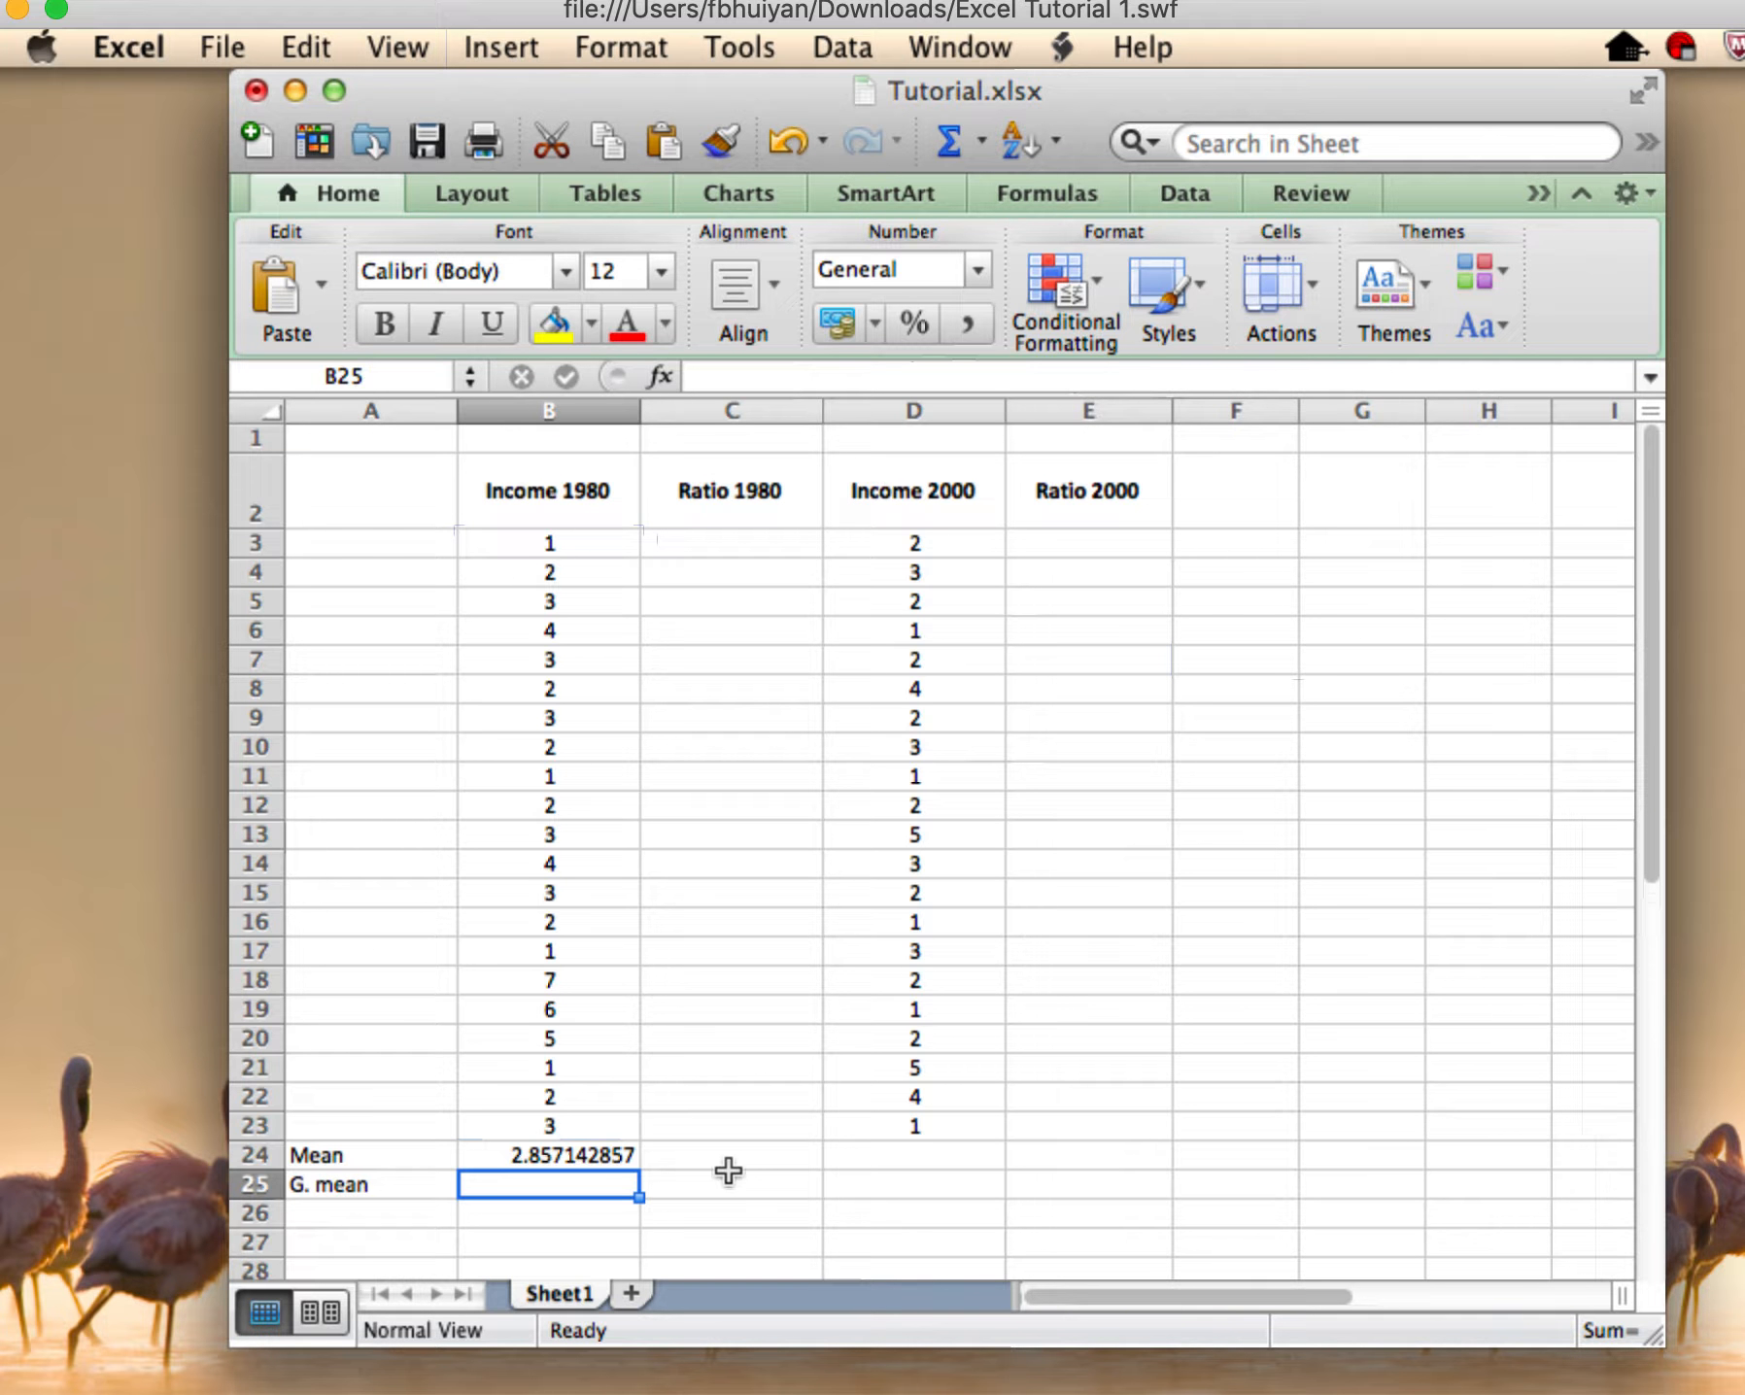
Add the G. mean row with =GEOMEAN(B3:B23) = 2.456121499 and begin =PERCENTILE( below it
type("=")
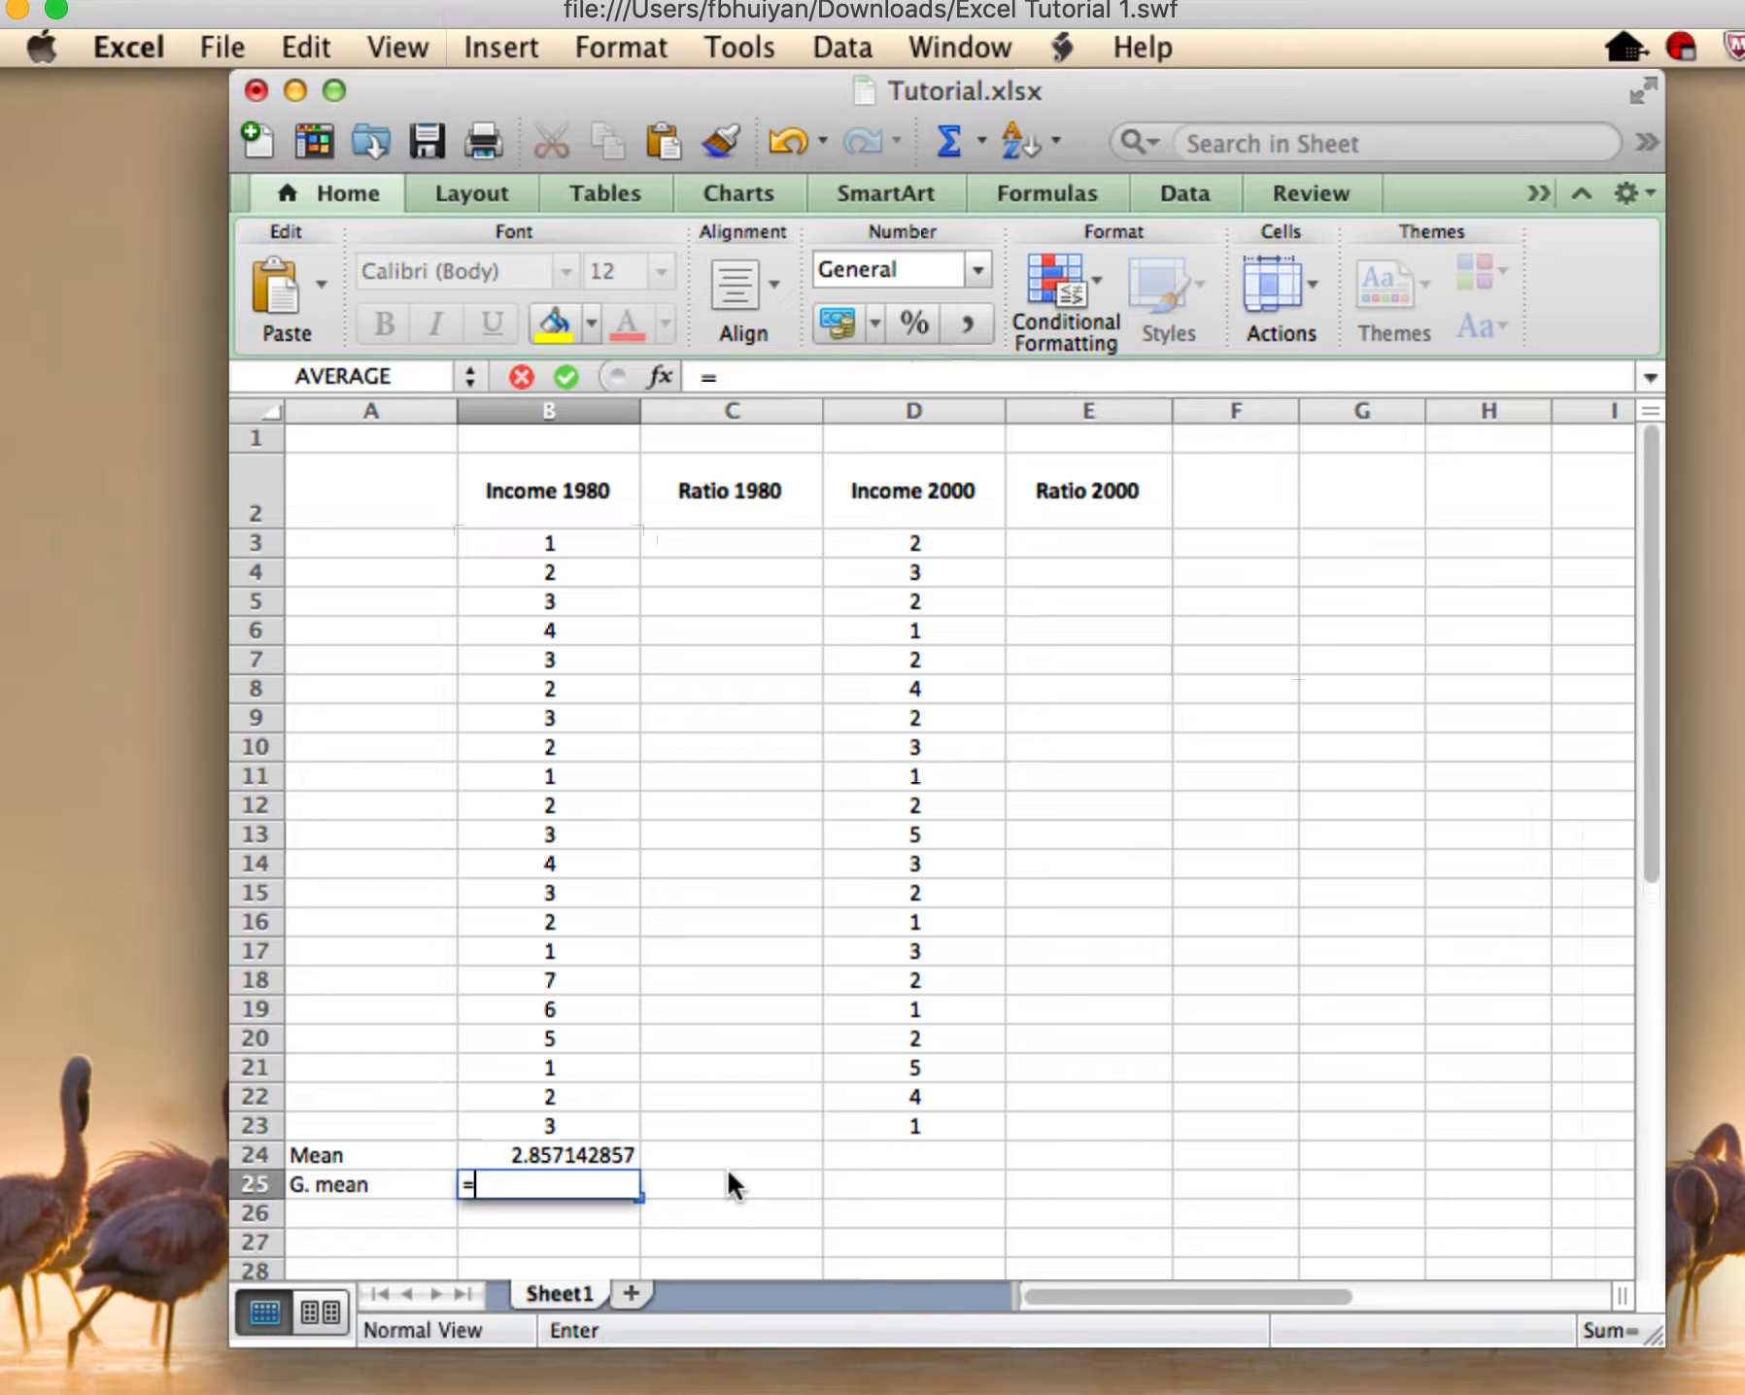
type("g")
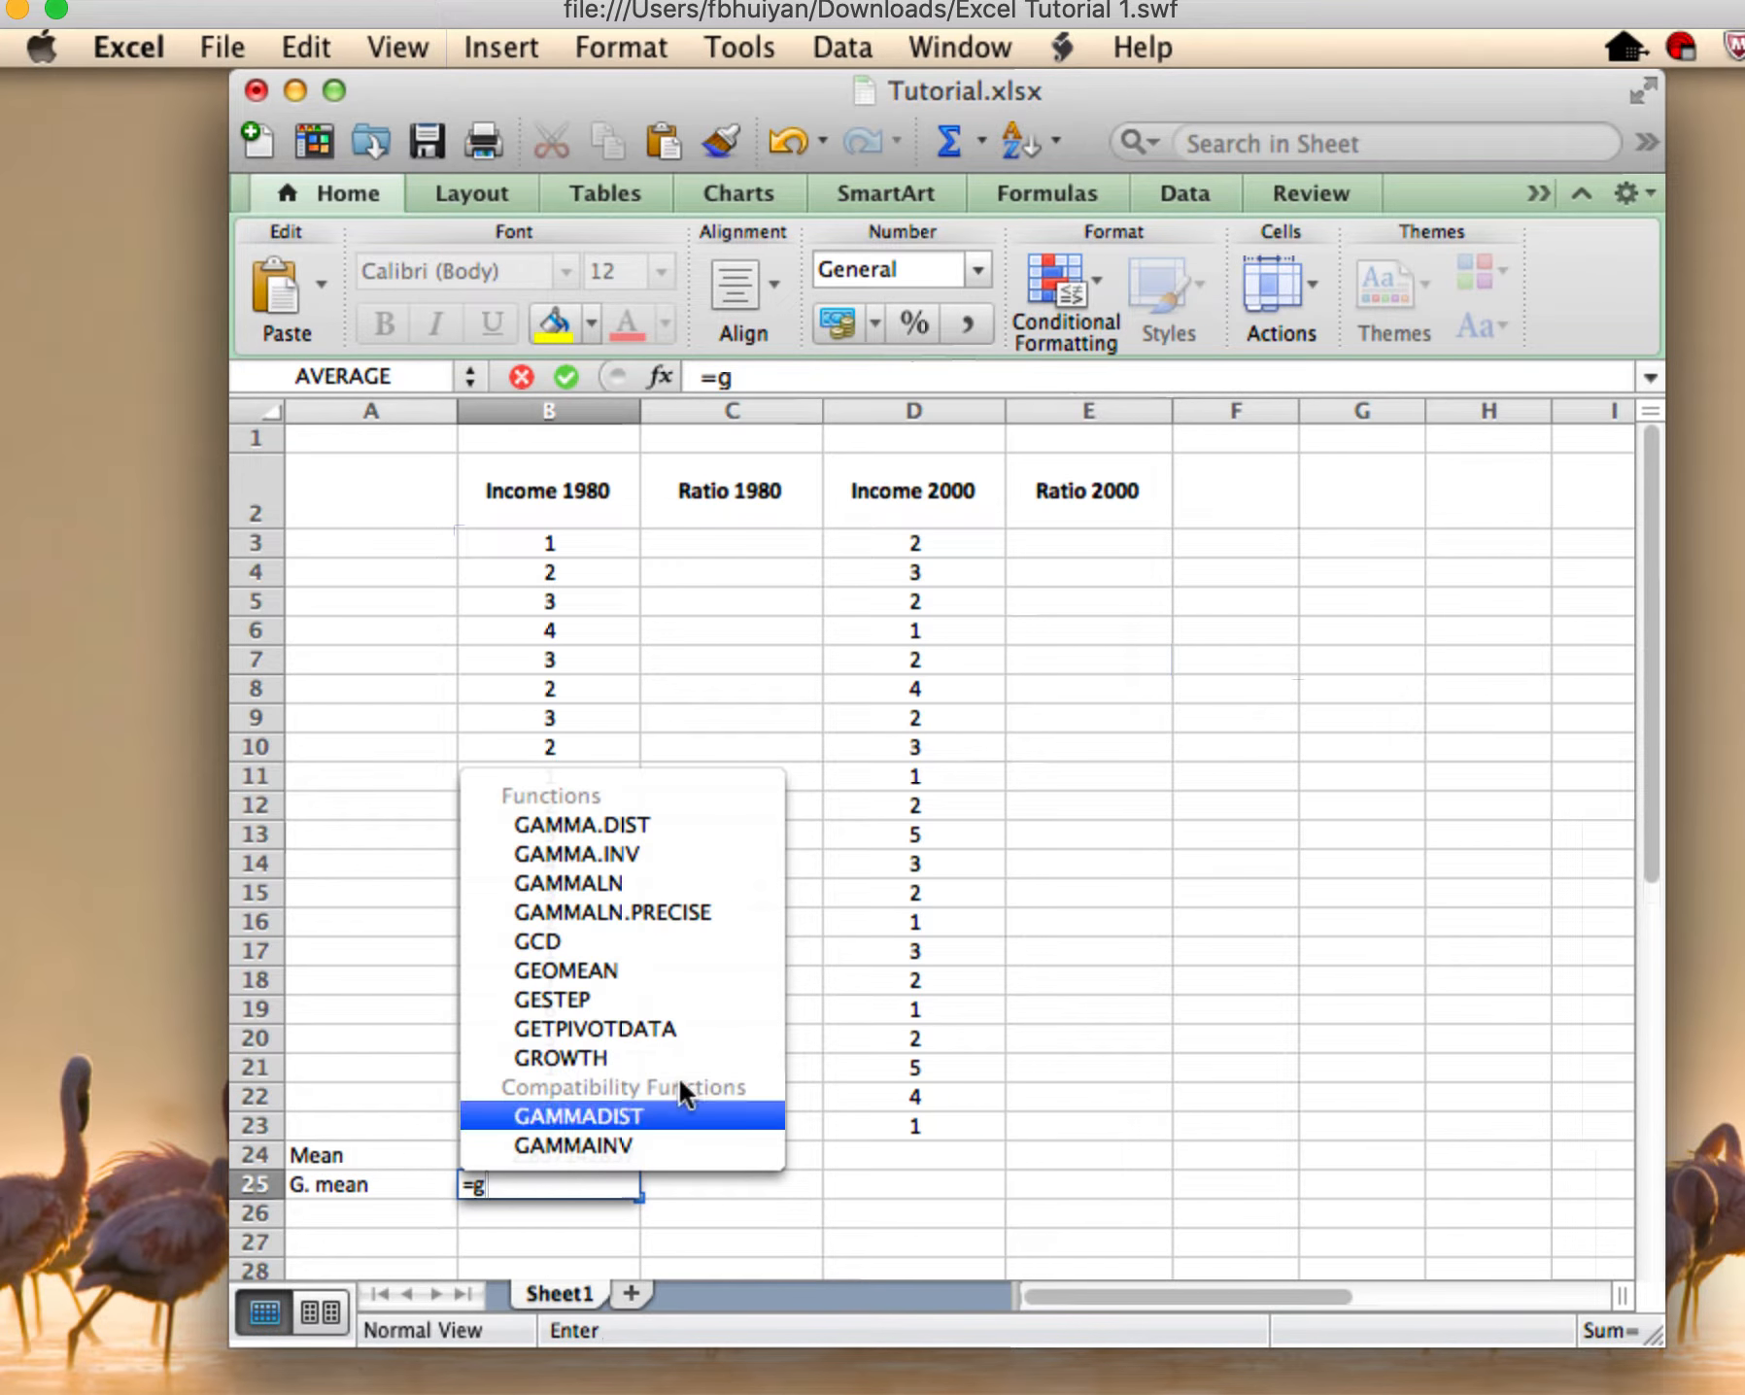
type("=PERCENTILE(")
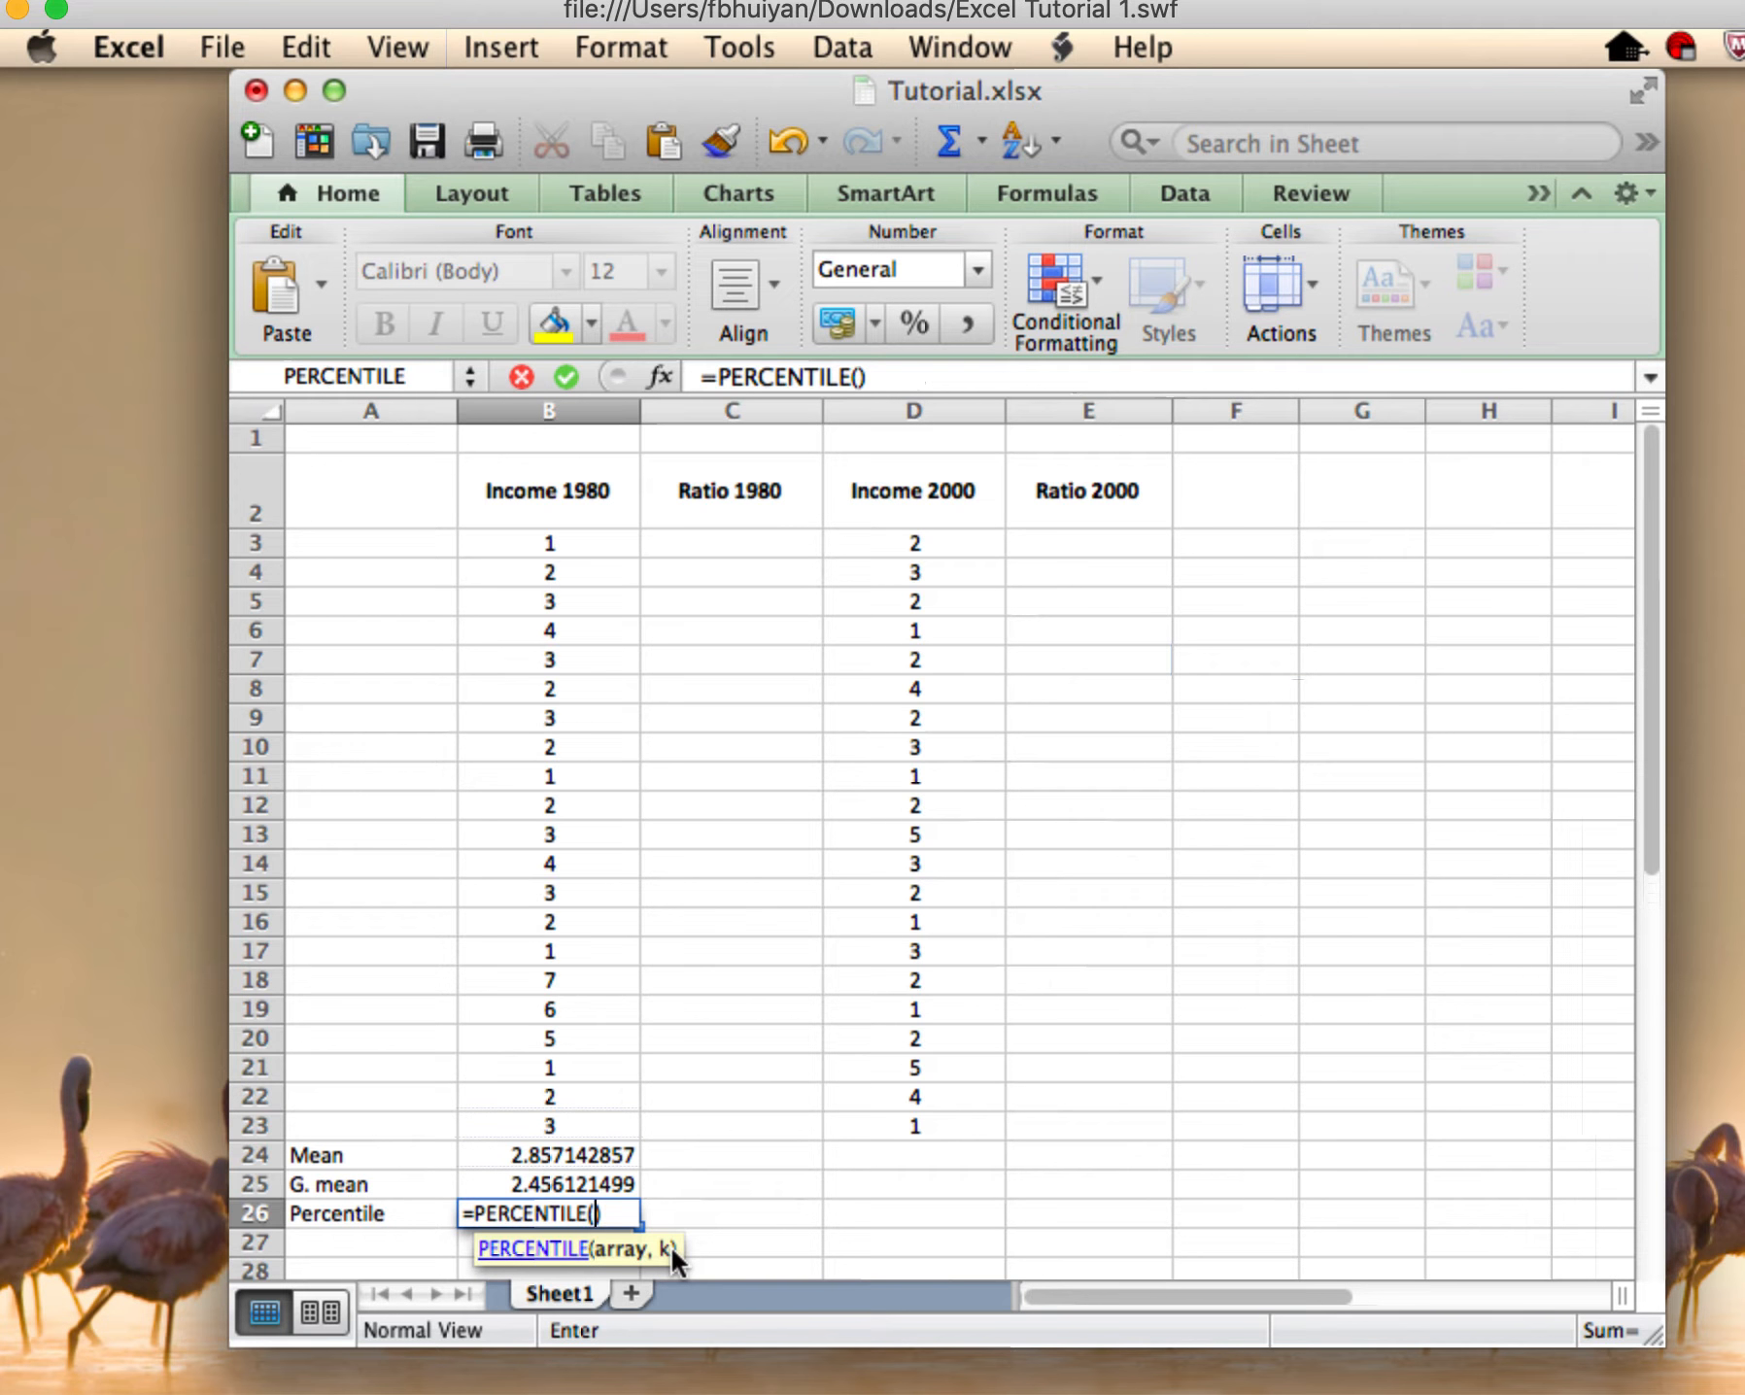
Select the Income 1980 values B3:B20 as the PERCENTILE array
left_click(546, 543)
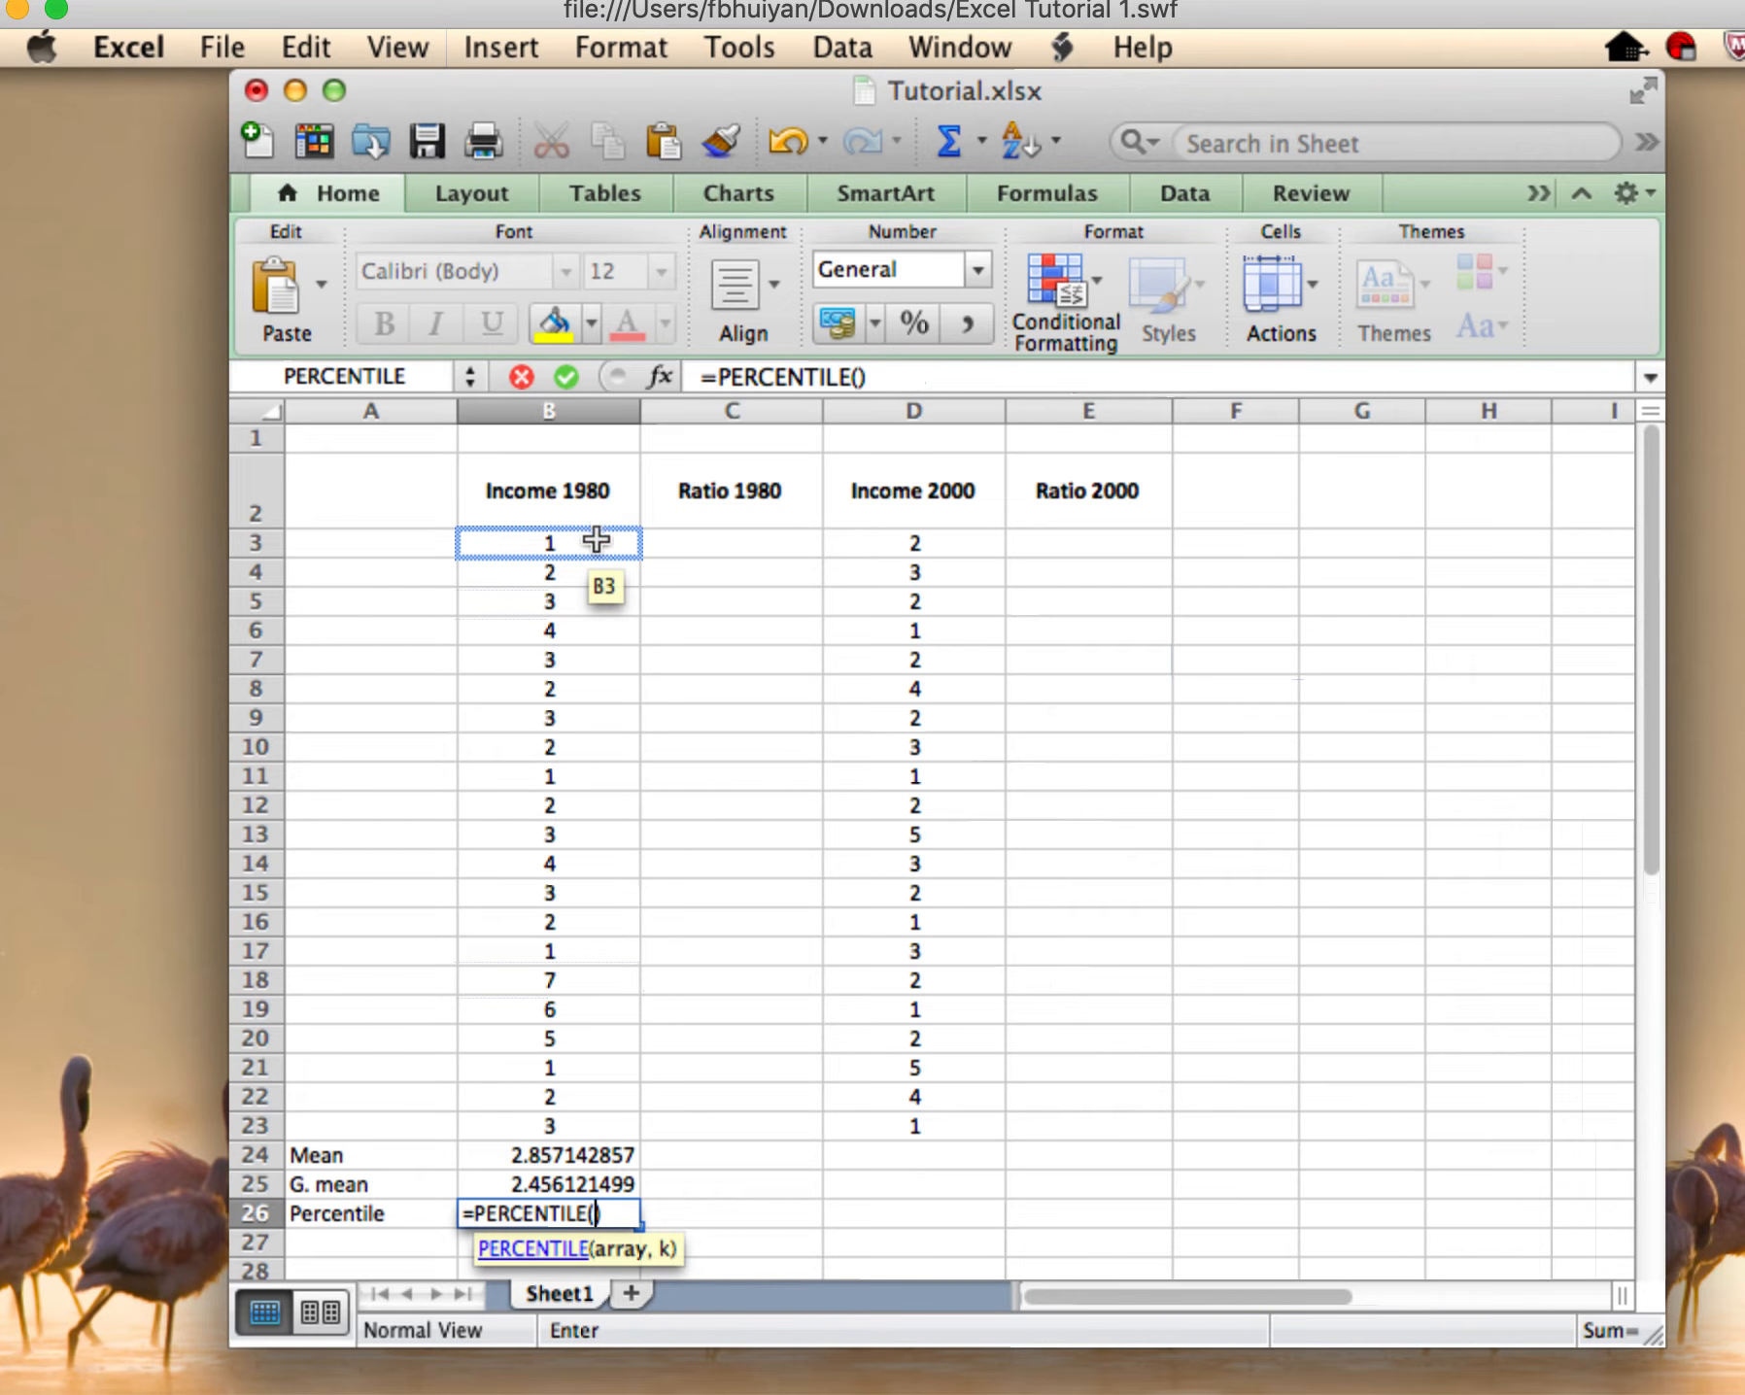
left_click_drag(546, 542, 546, 1052)
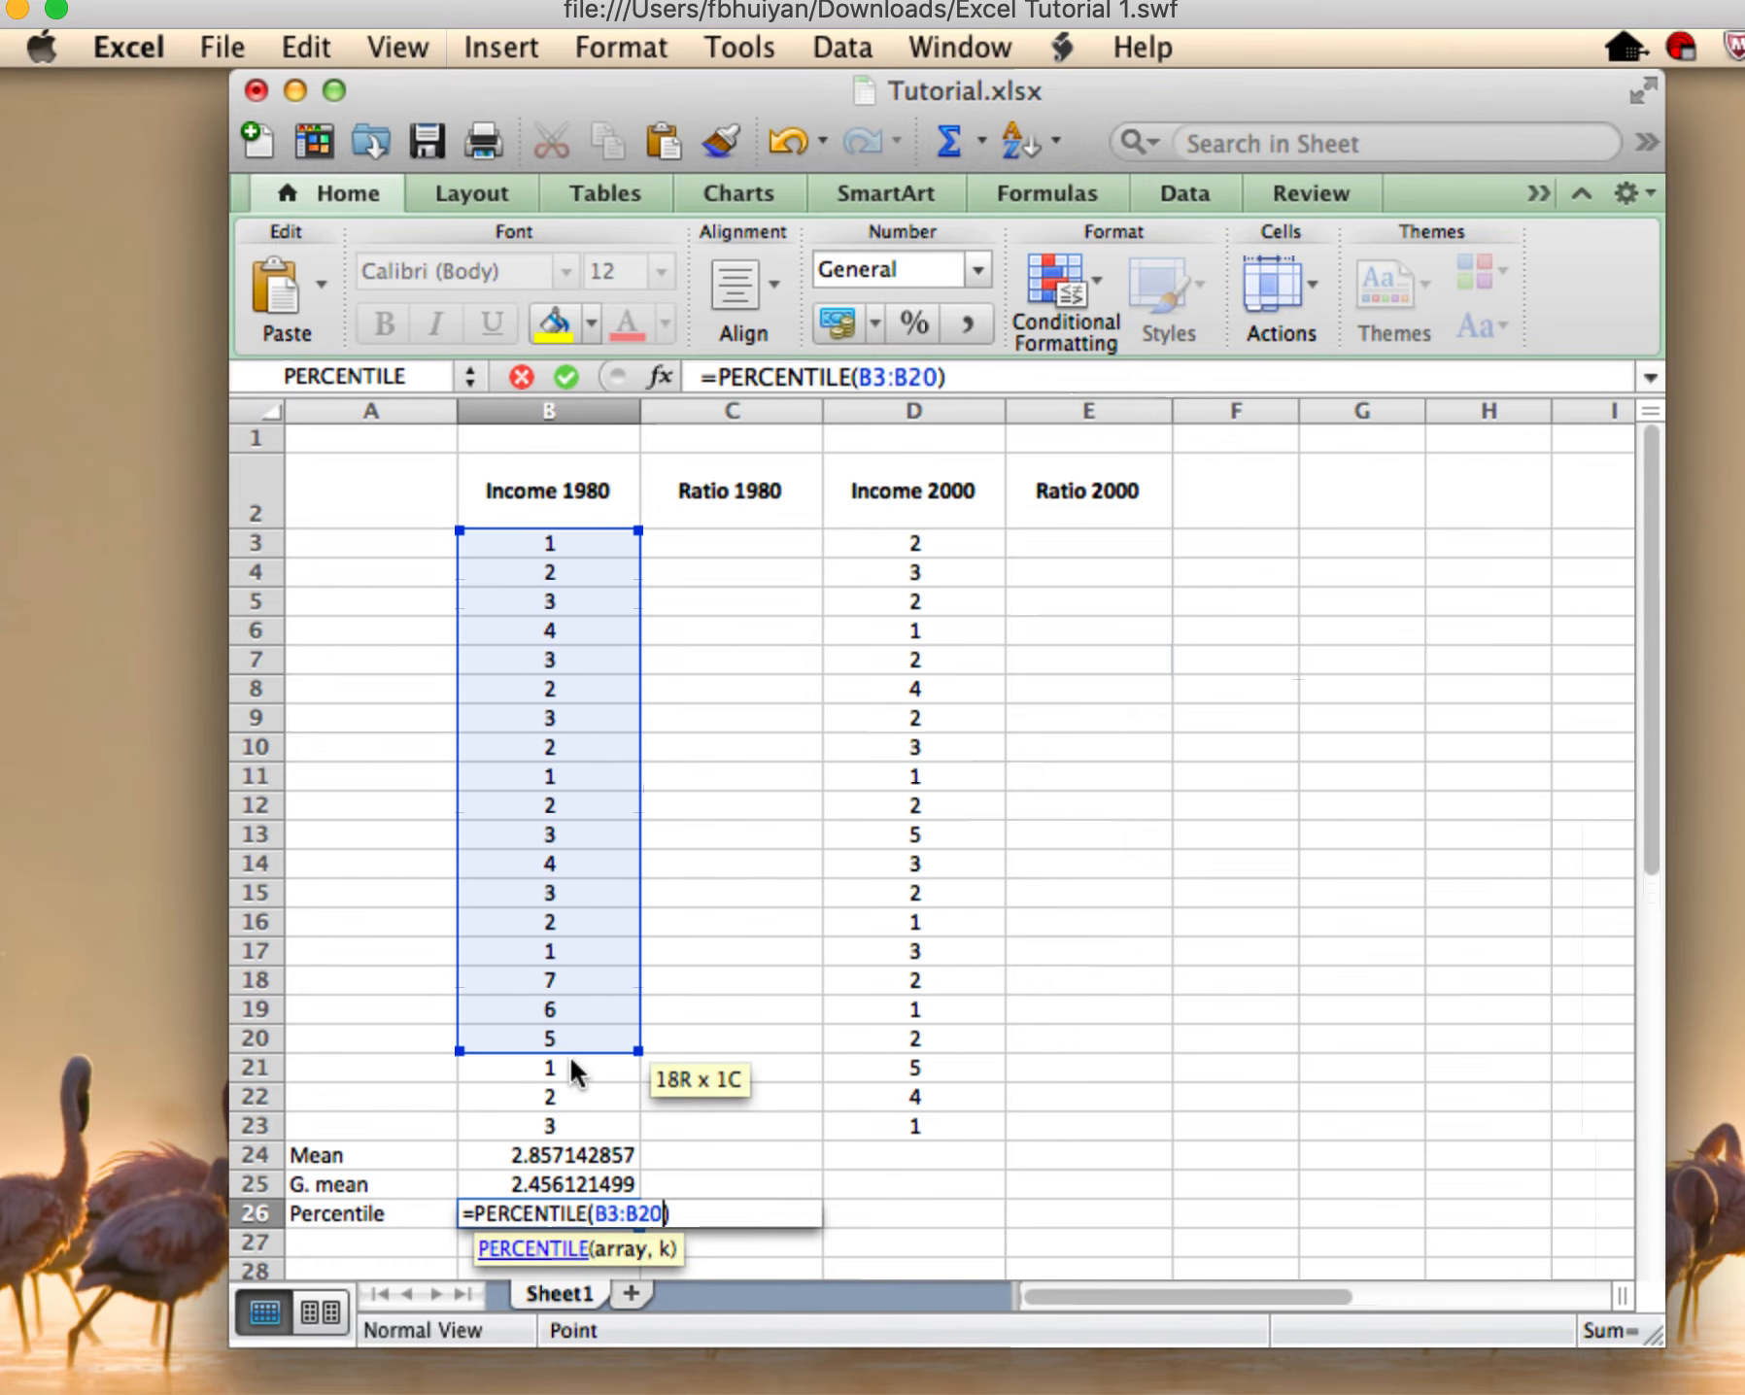